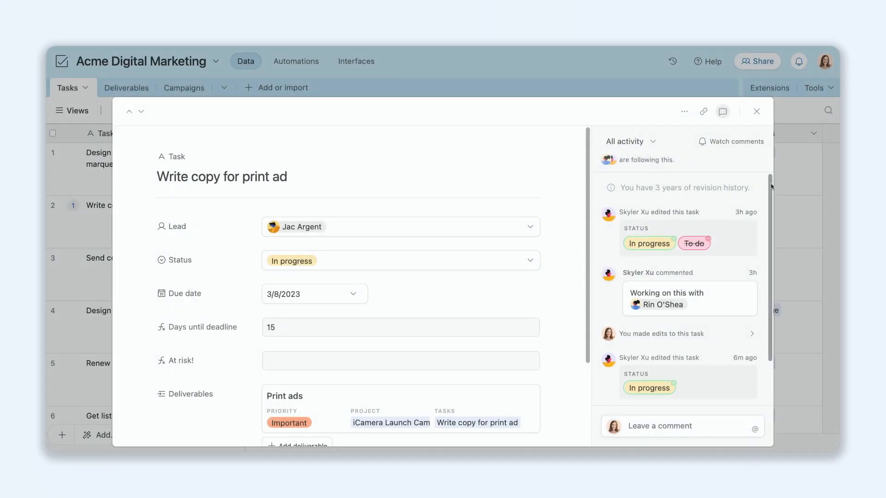
- Open the 'Write copy for print ad' task in the Marketing Campaigns interface, then return to the Tasks grid
{"action": "scroll", "scroll_direction": "down", "scroll_amount": 3}
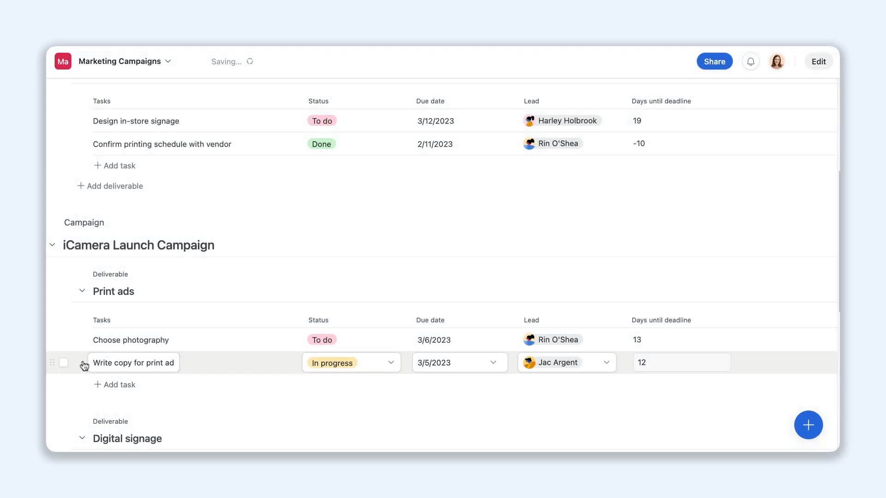
{"action": "left_click", "coordinate": [133, 362]}
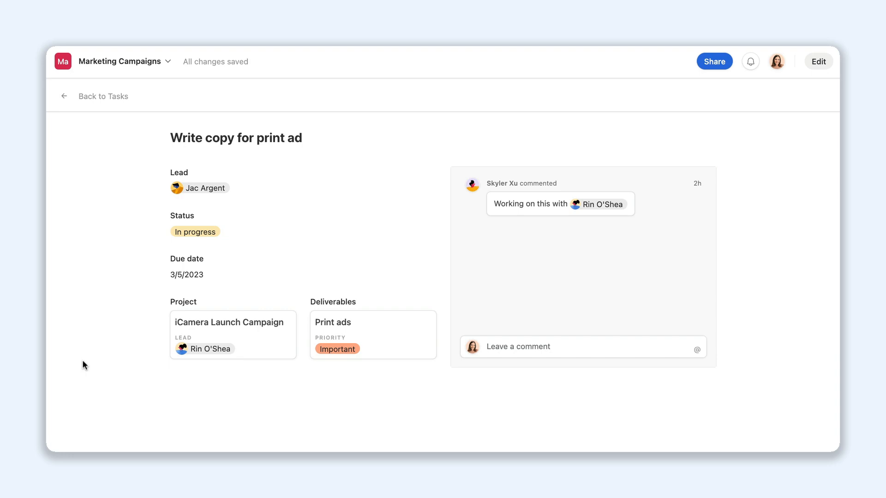
{"action": "left_click", "coordinate": [62, 96]}
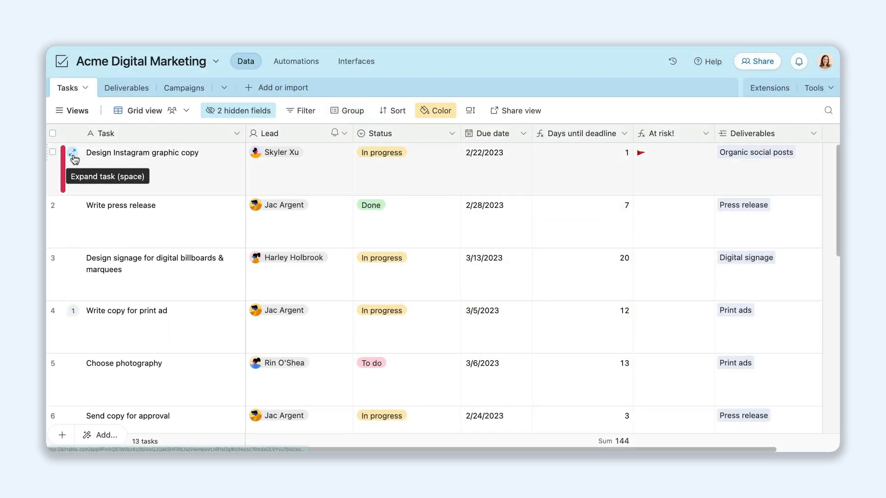
{"action": "left_click", "coordinate": [72, 152]}
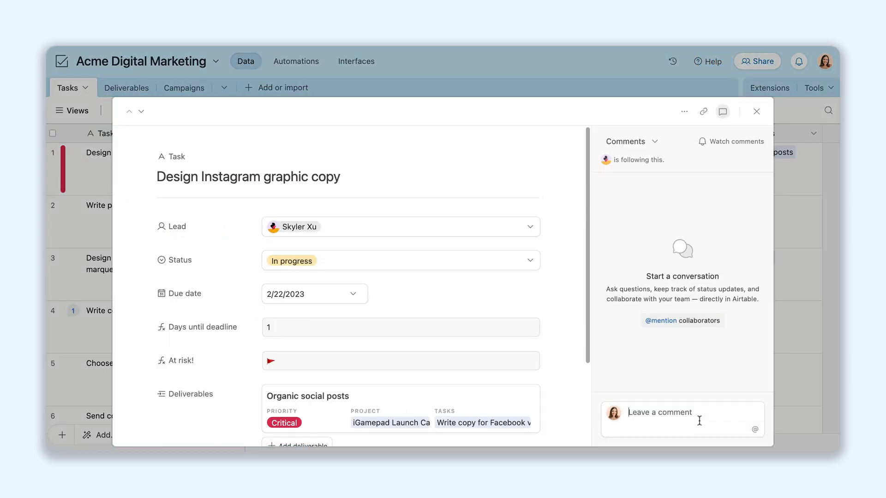
{"action": "type", "text": "@Skyler Xu Are we on track"}
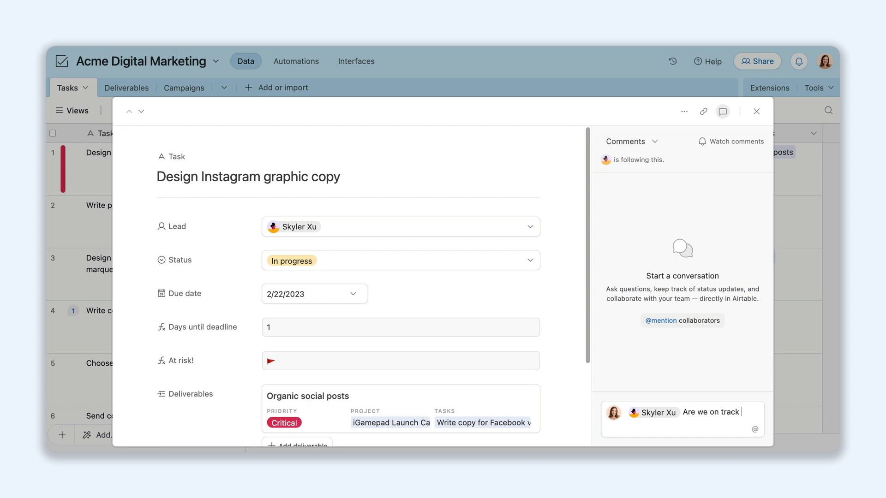
{"action": "key", "text": "Enter"}
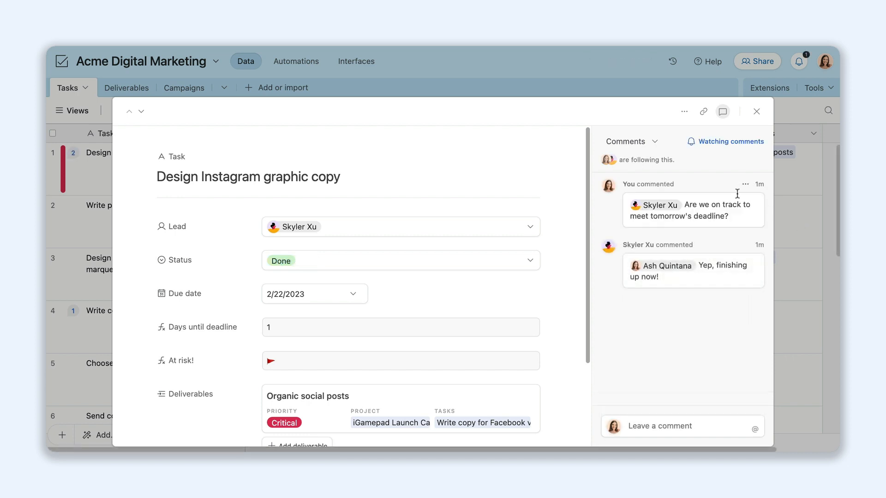
- Switch the task's activity view from Comments to All activity
{"action": "left_click", "coordinate": [633, 141]}
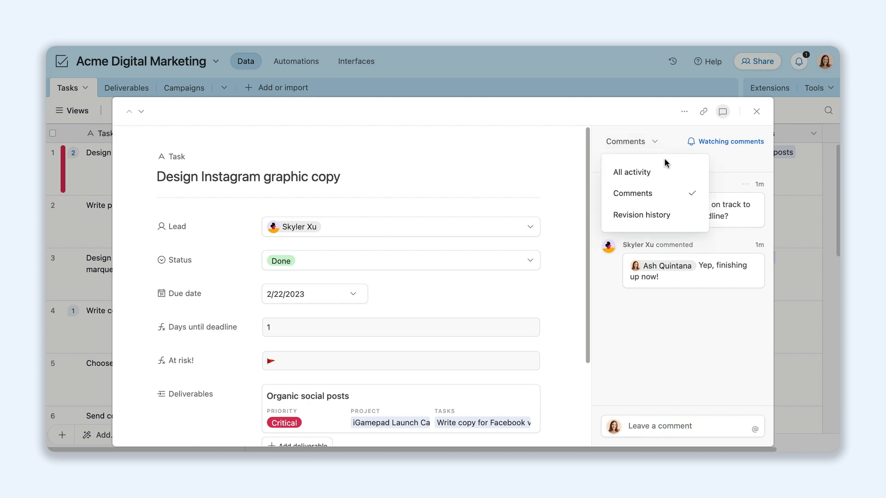
{"action": "left_click", "coordinate": [632, 172]}
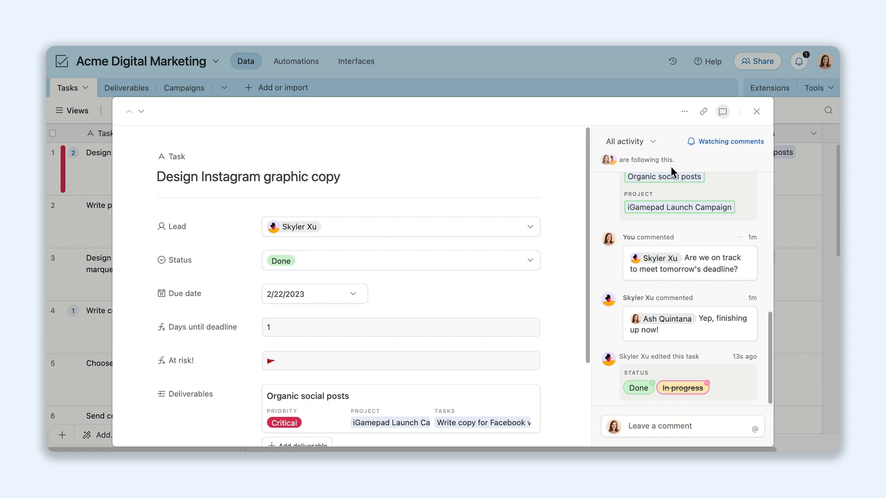
{"action": "left_click", "coordinate": [756, 111]}
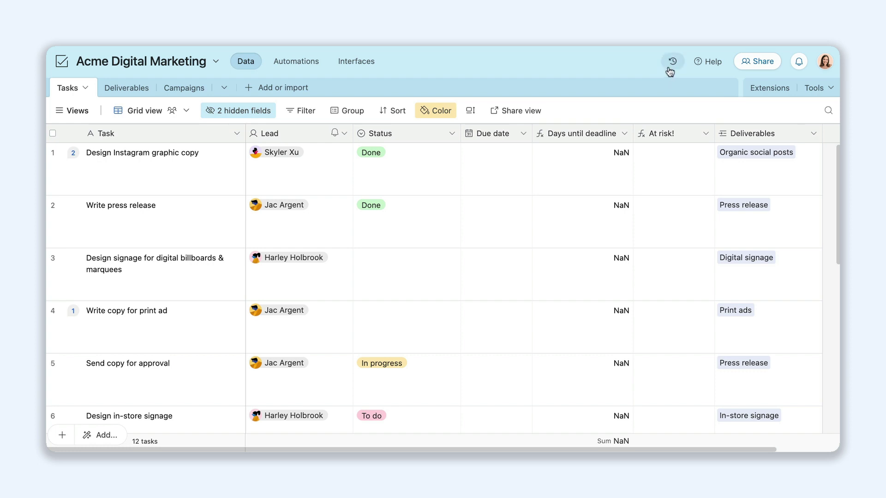
- Create a copy of the base from the two-hours-ago snapshot
{"action": "left_click", "coordinate": [672, 61]}
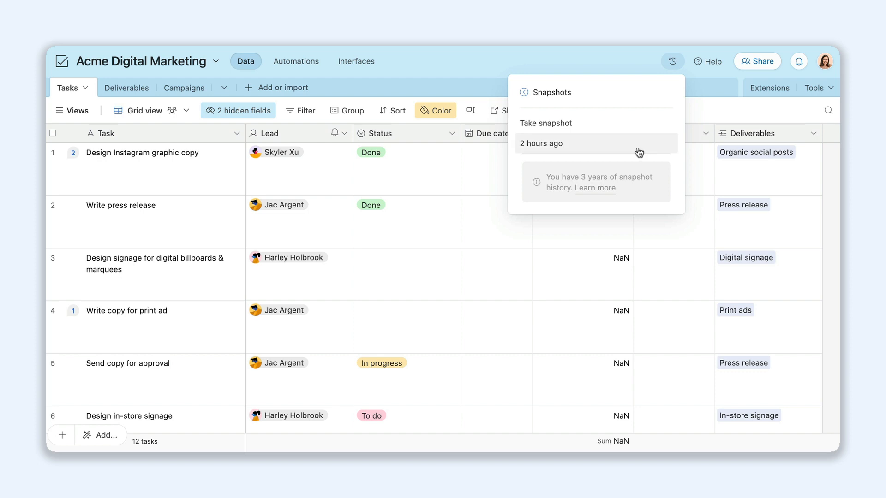
{"action": "left_click", "coordinate": [541, 144]}
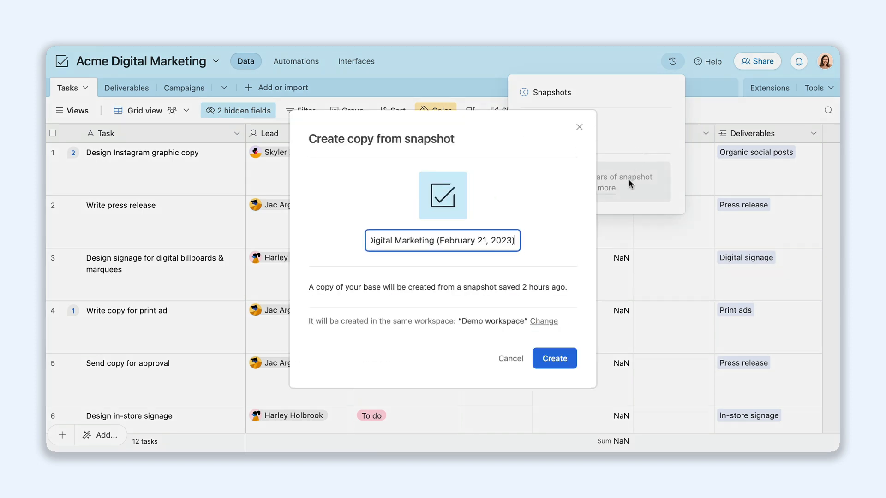
{"action": "left_click", "coordinate": [555, 358]}
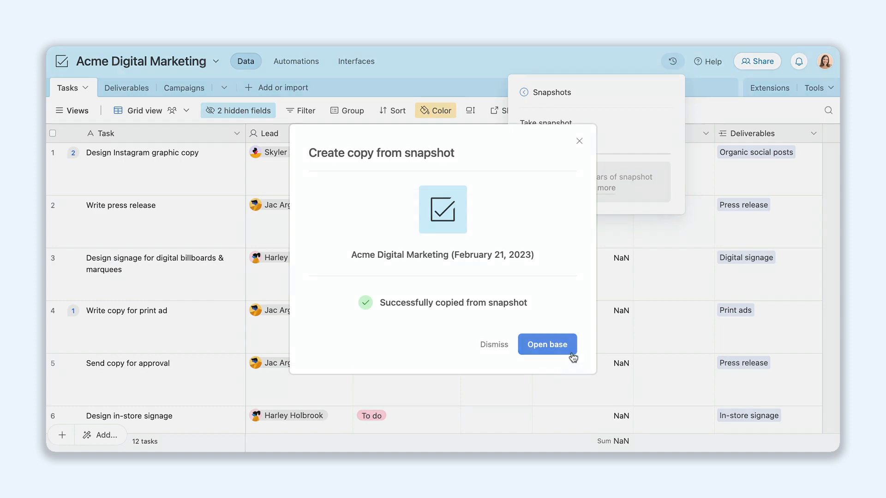
- Open the copied base and take a fresh snapshot of it
{"action": "left_click", "coordinate": [547, 344]}
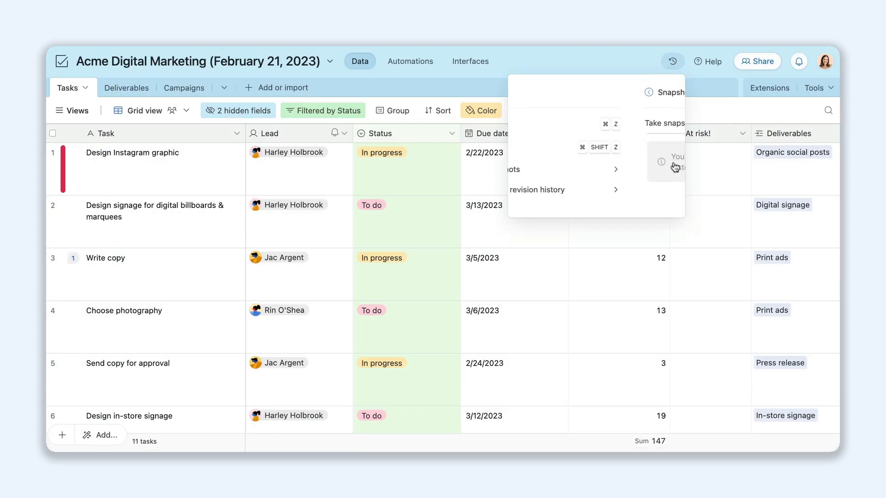
{"action": "left_click", "coordinate": [672, 161]}
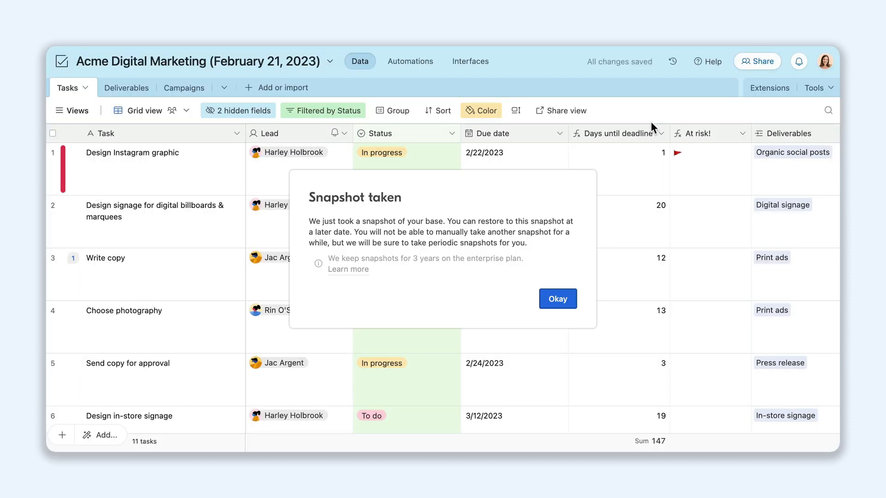
{"action": "left_click", "coordinate": [557, 298]}
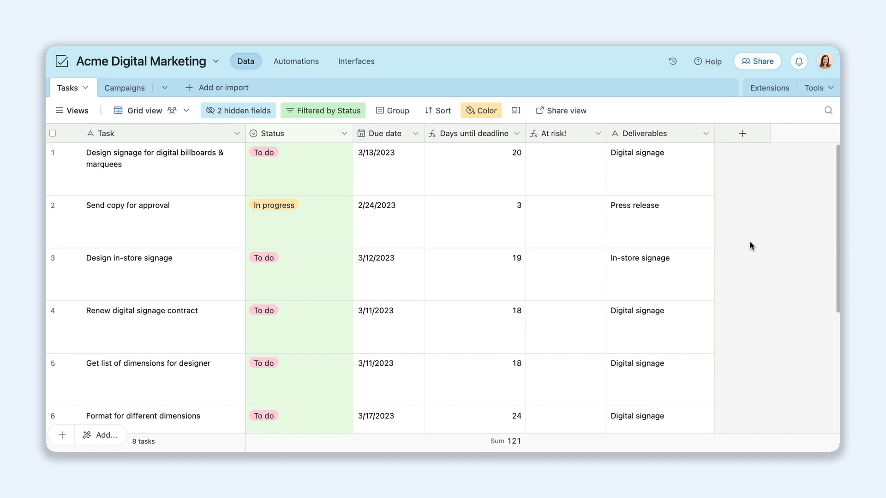
- Restore the Deliverables table, Lead field and print-ad task from Trash, then review the task
{"action": "left_click", "coordinate": [672, 62]}
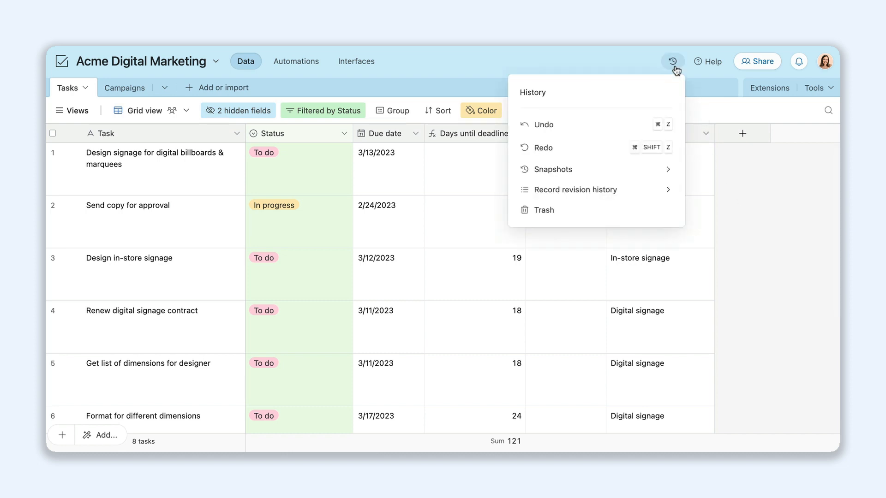
{"action": "mouse_move", "coordinate": [660, 217]}
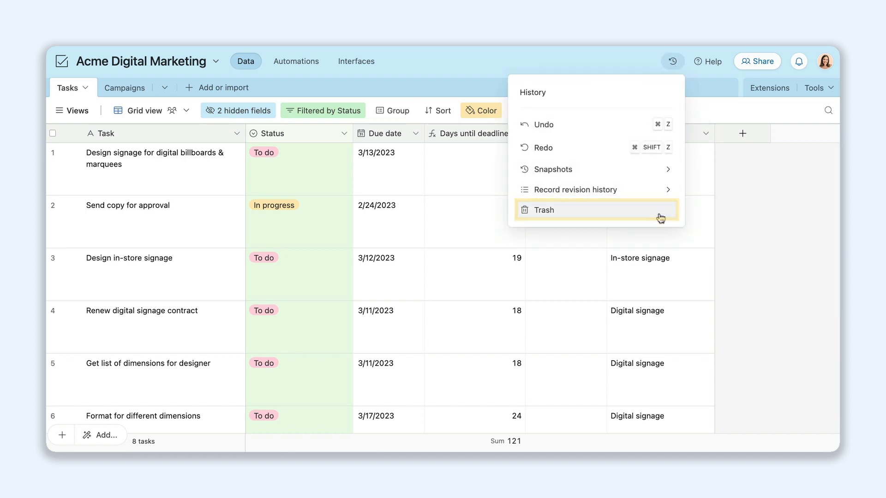
{"action": "left_click", "coordinate": [544, 209]}
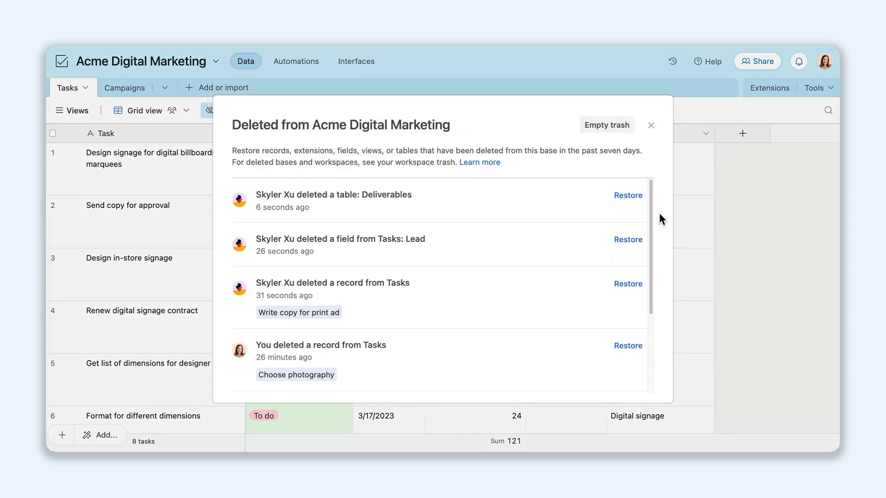
{"action": "left_click", "coordinate": [628, 195]}
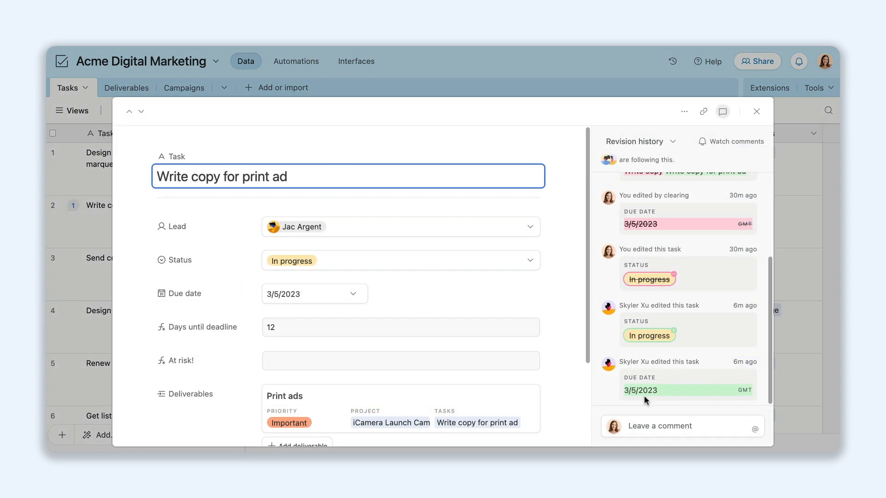
{"action": "left_click", "coordinate": [314, 293]}
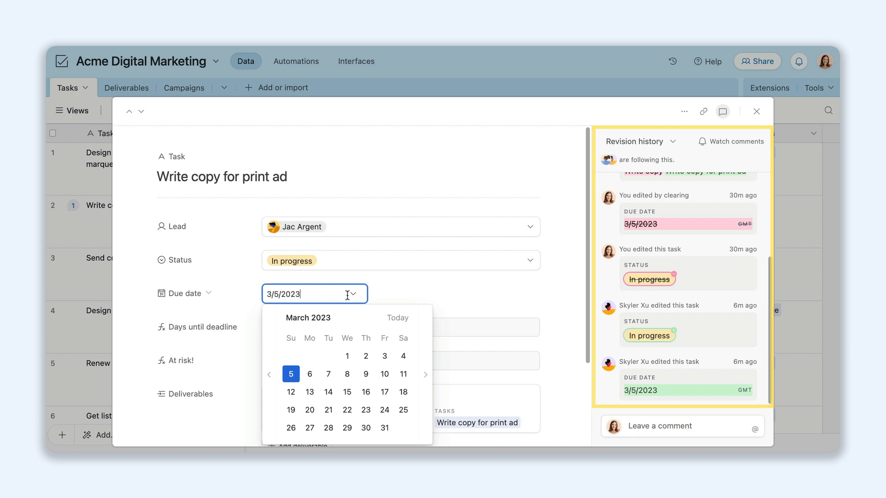